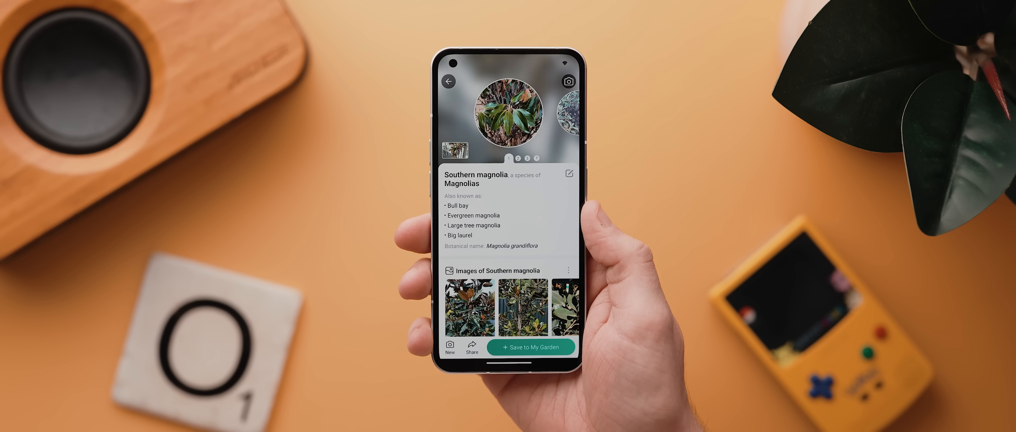
- Scroll the Southern magnolia result to the Health State section rated Poor
scroll("down", 3)
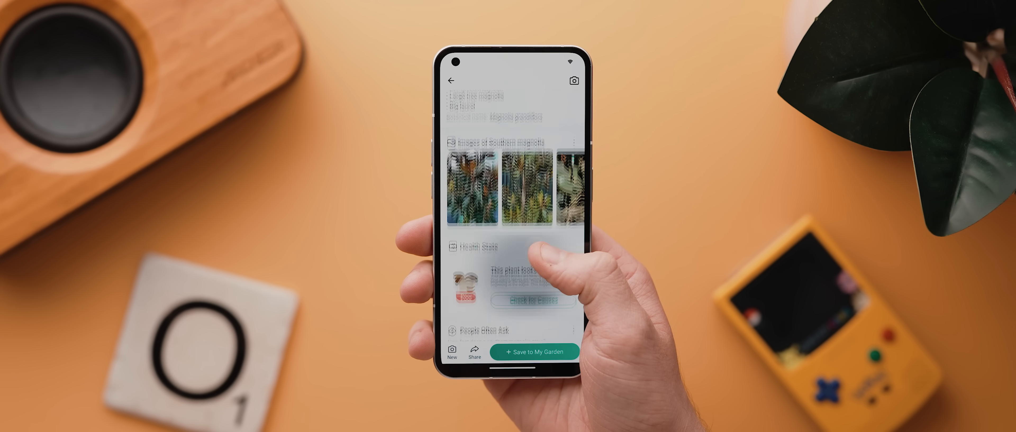
scroll("down", 3)
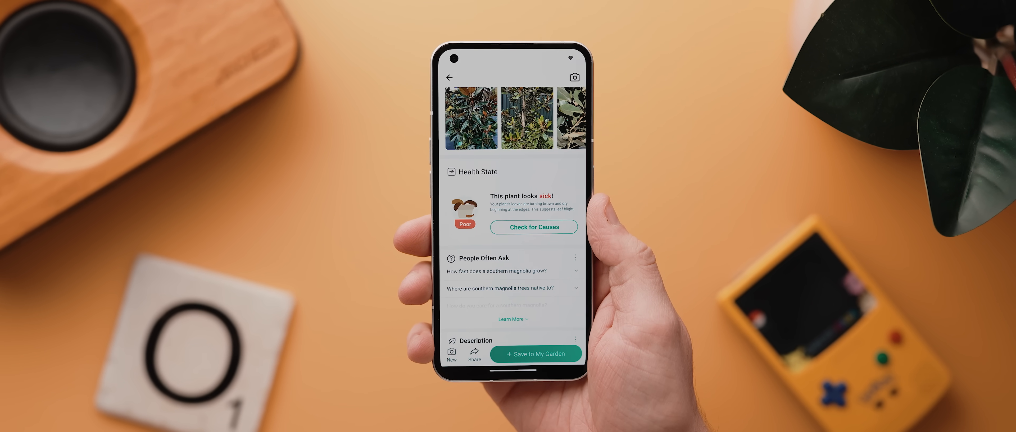
- Check for causes to reveal the leaf blight diagnosis and its symptom analysis
left_click(533, 227)
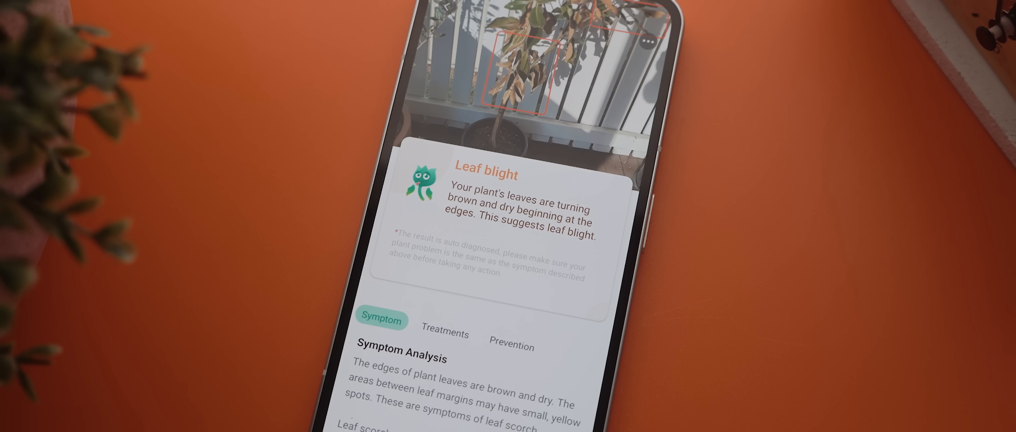
scroll("down", 3)
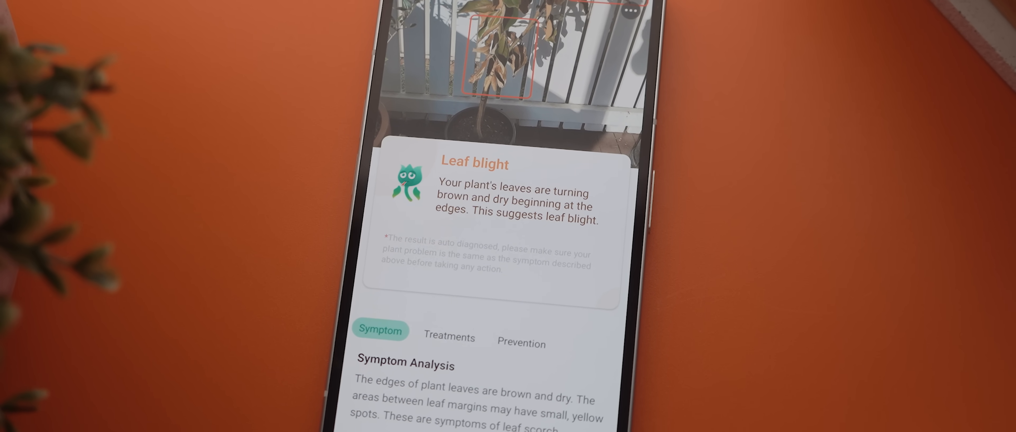